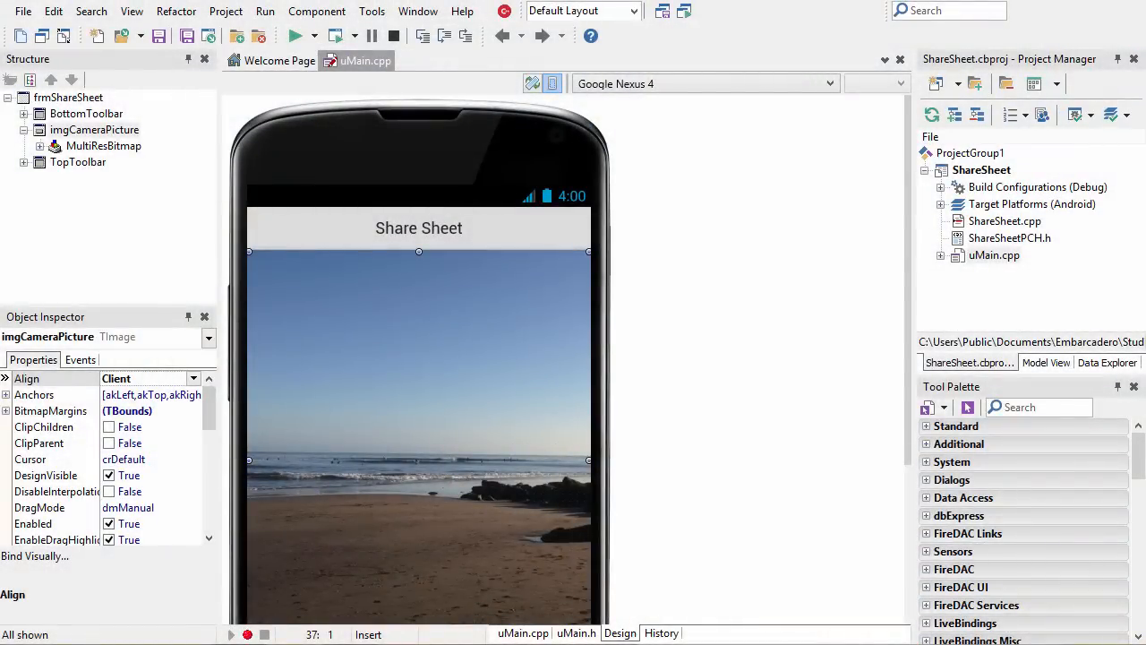
Find TActionList in the Tool Palette and drop it onto the form, placing its icon higher up
left_click(1039, 406)
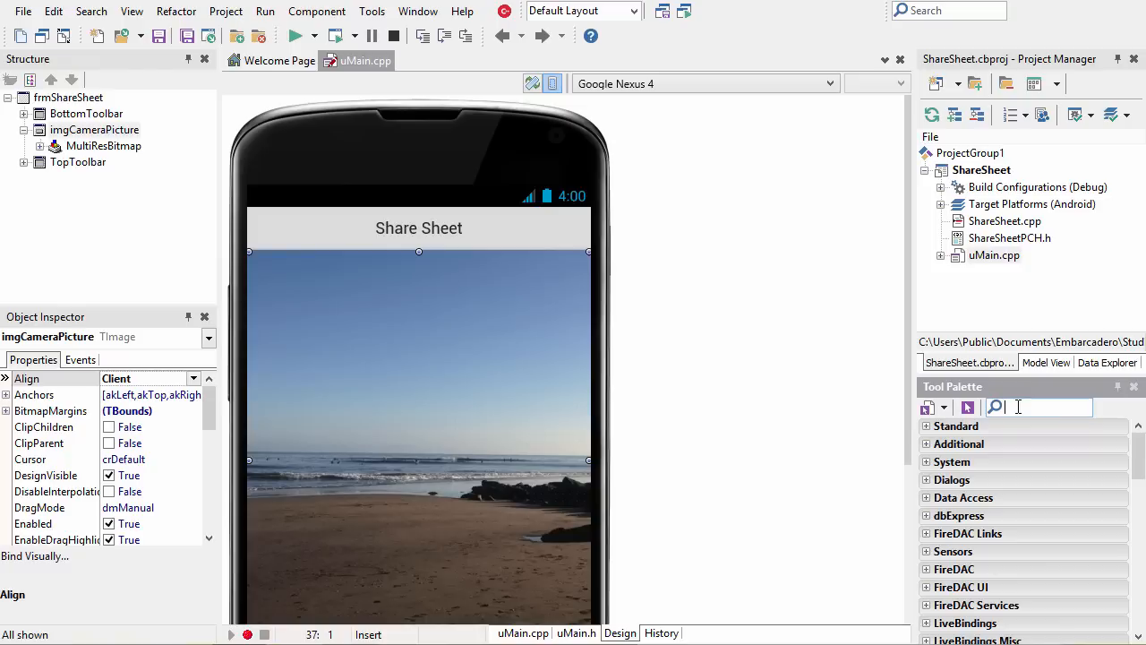
type("actio")
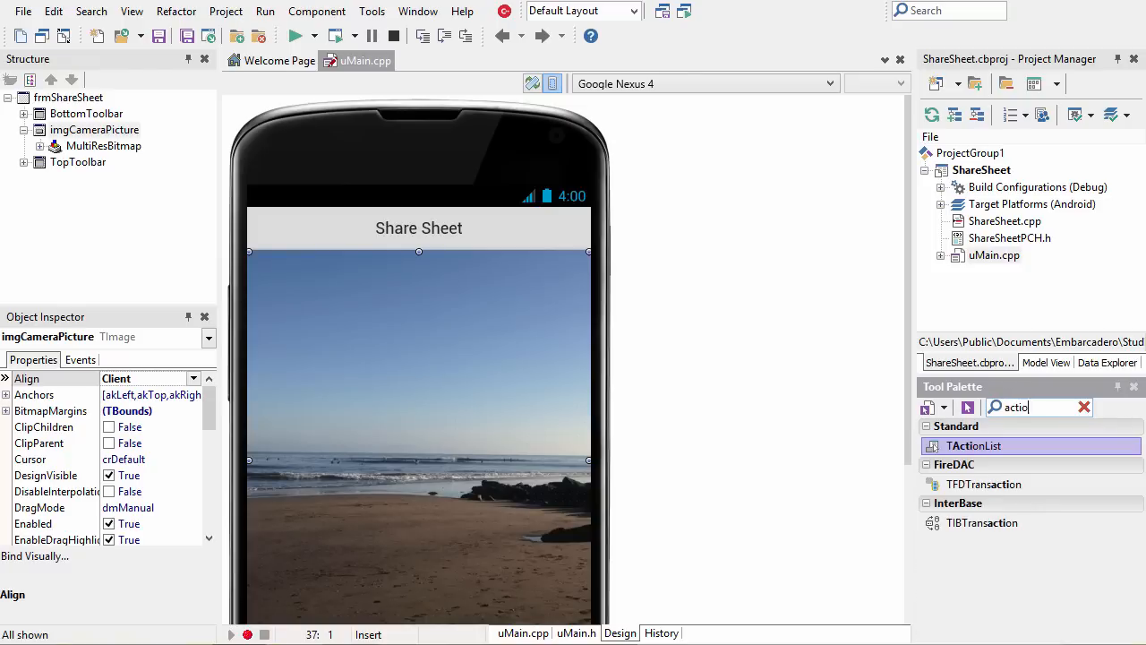
double_click(974, 444)
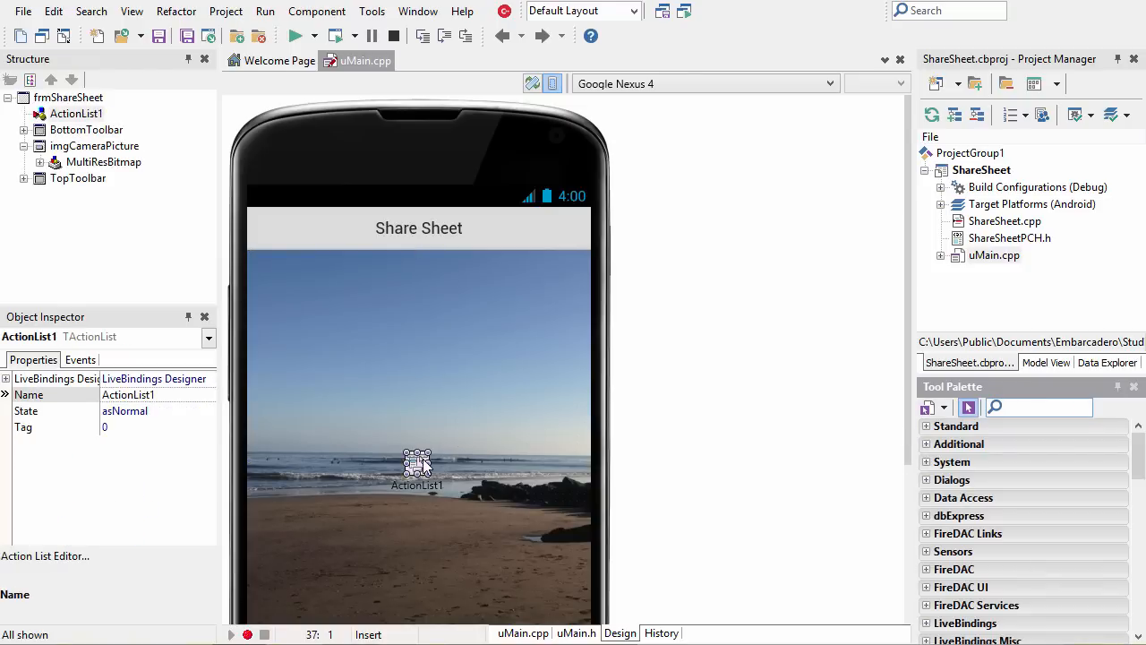
left_click_drag(415, 465, 430, 348)
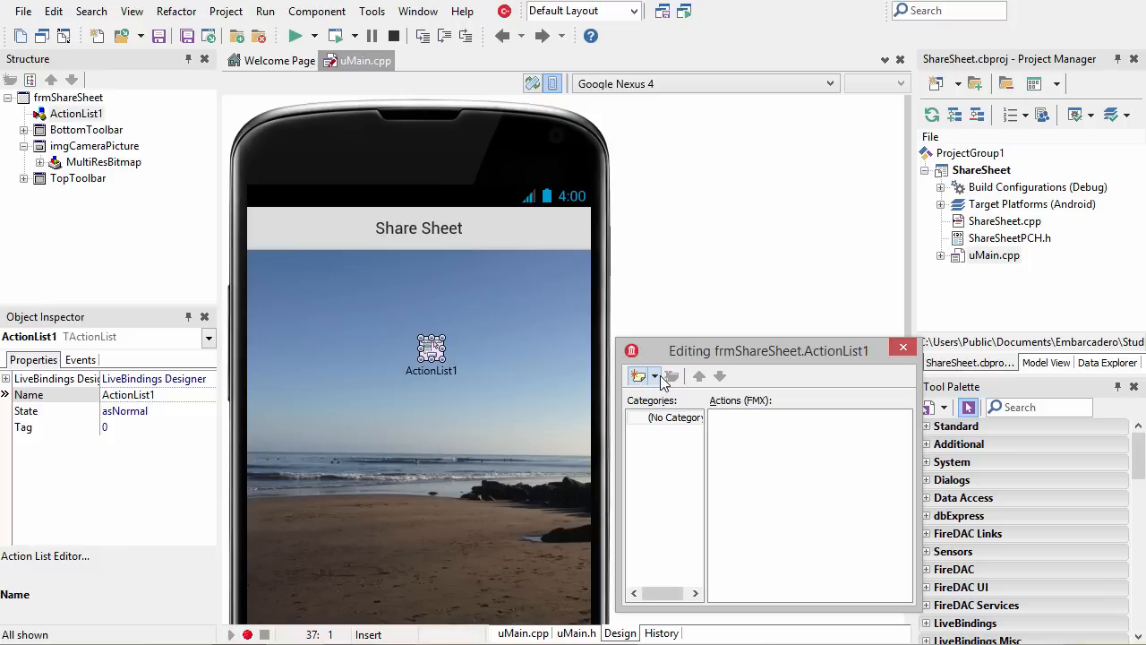
Add a TTakePhotoFromCameraAction standard action from the Media Library category
left_click(656, 376)
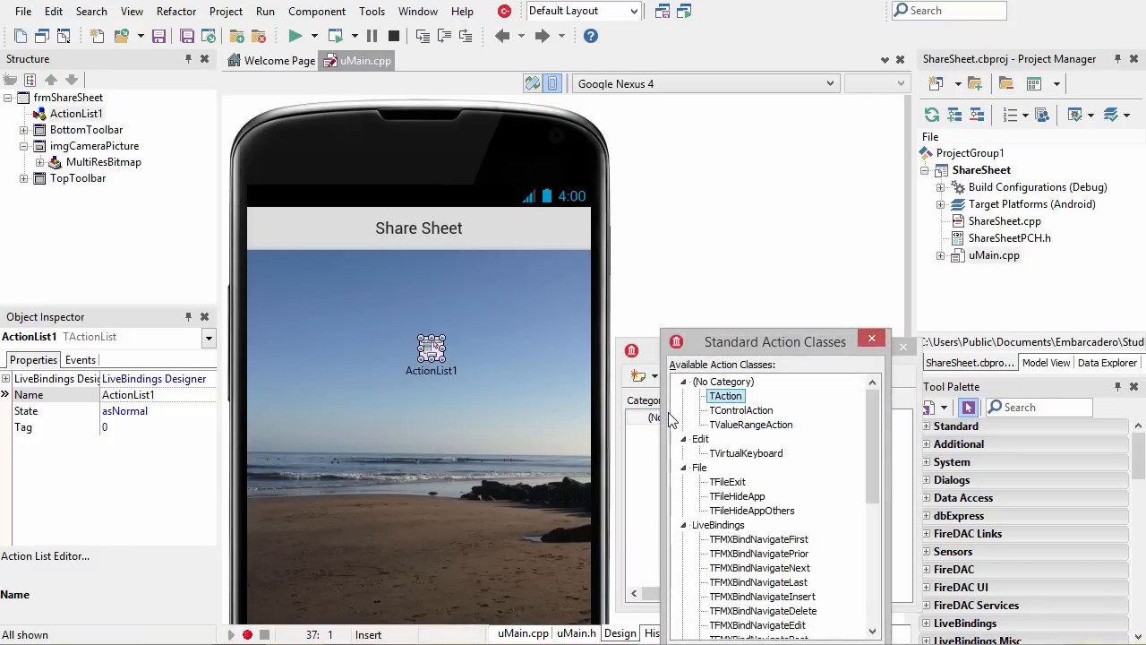
scroll("down", 3)
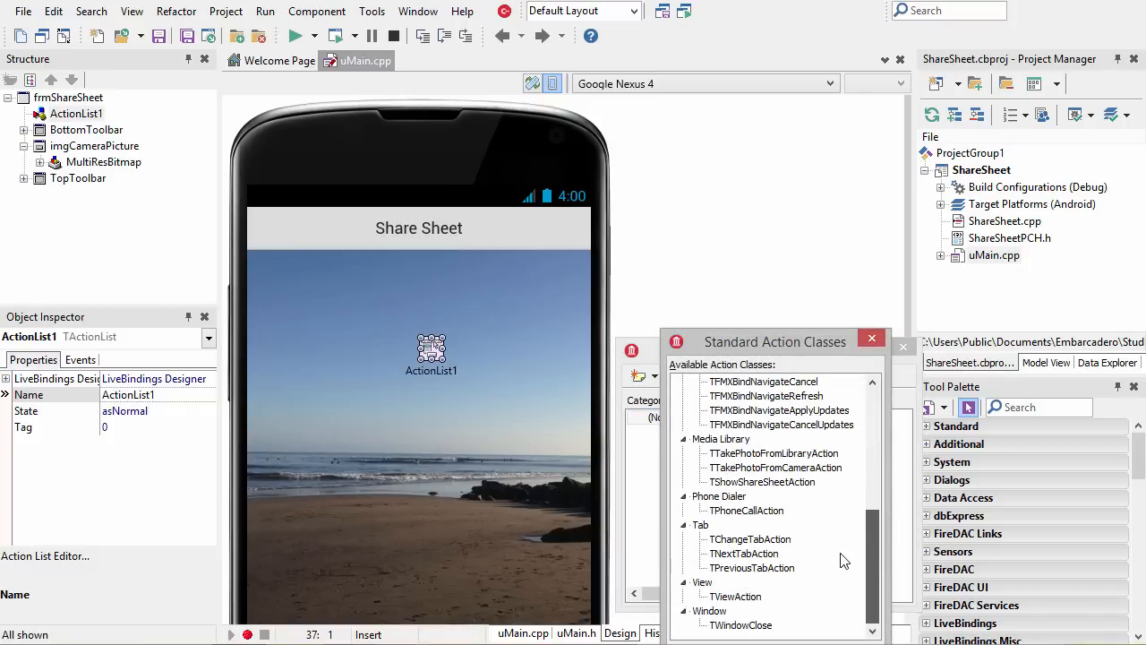
left_click(775, 466)
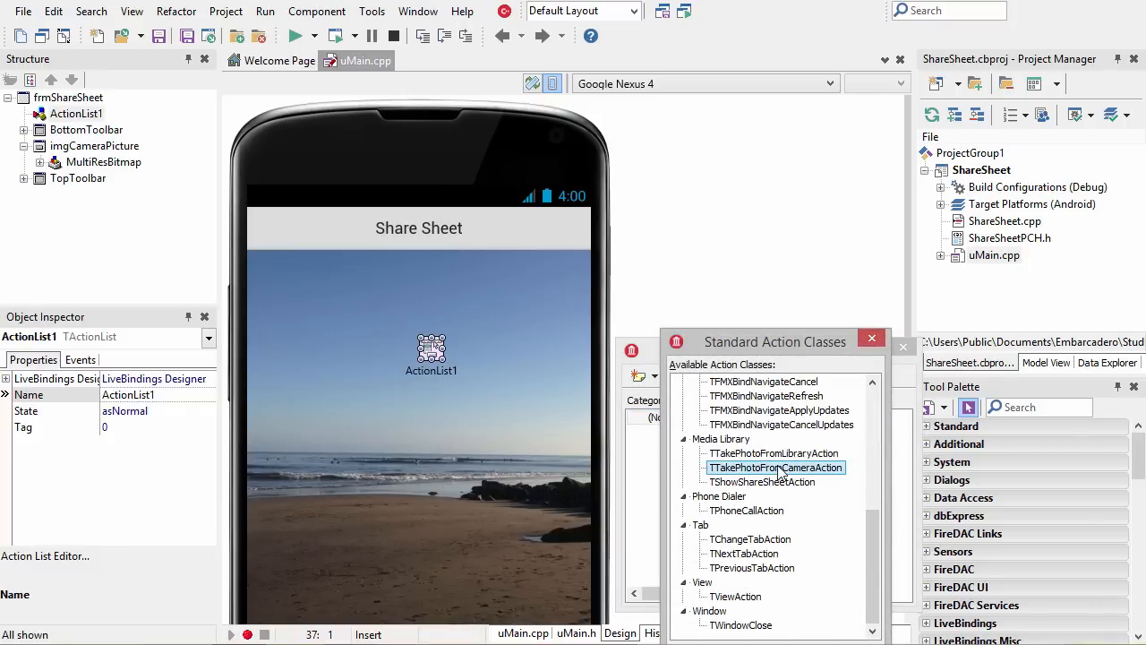
left_click_drag(776, 340, 776, 290)
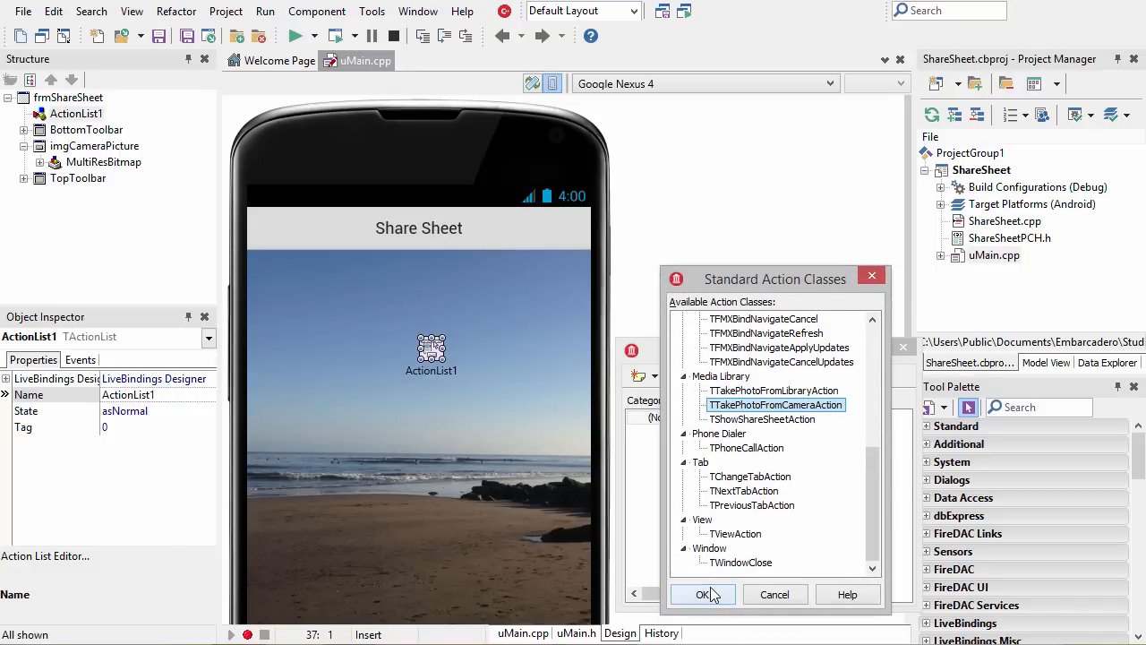
left_click(704, 595)
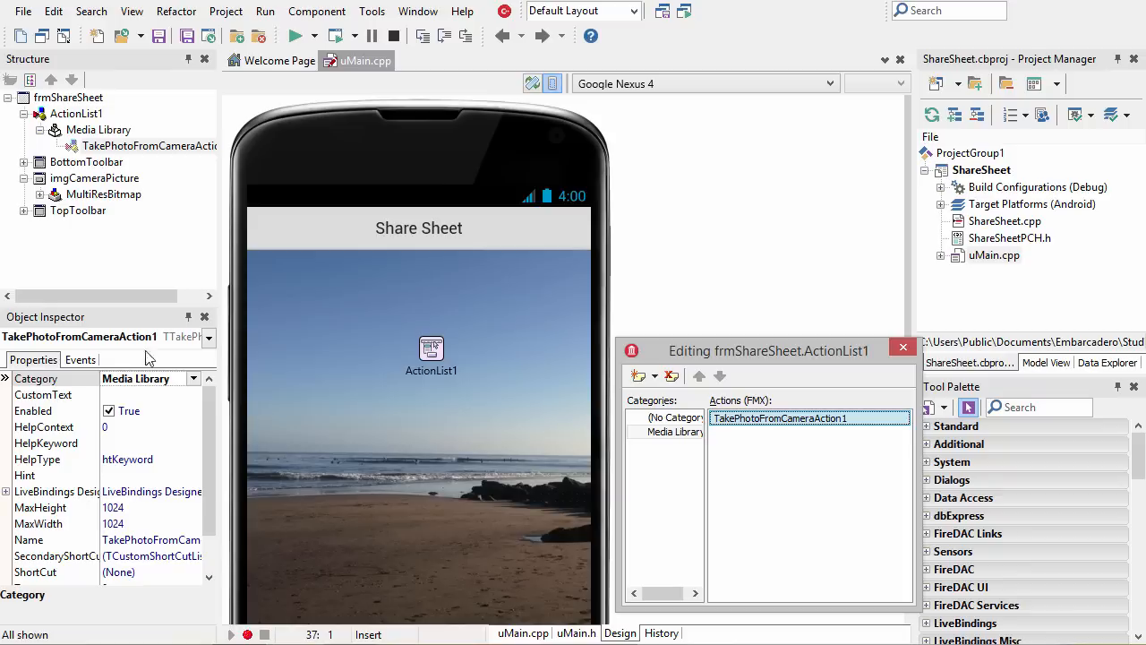
Create the OnDidFinishTaking handler assigning the captured Image to imgCameraPicture's bitmap
left_click(79, 358)
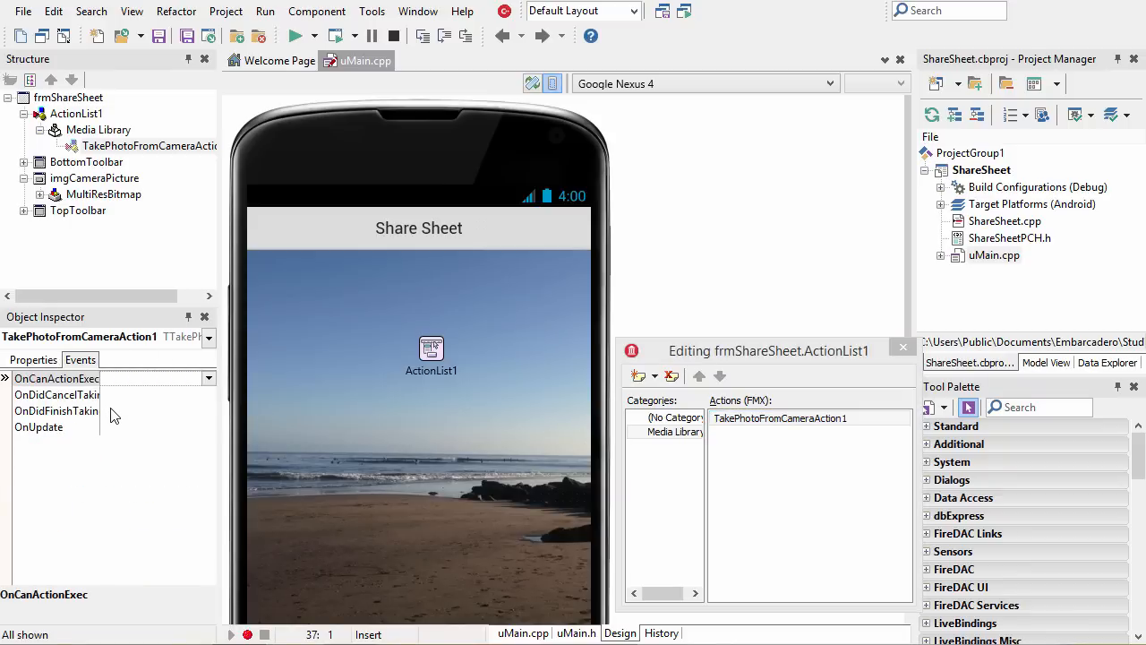
left_click(56, 411)
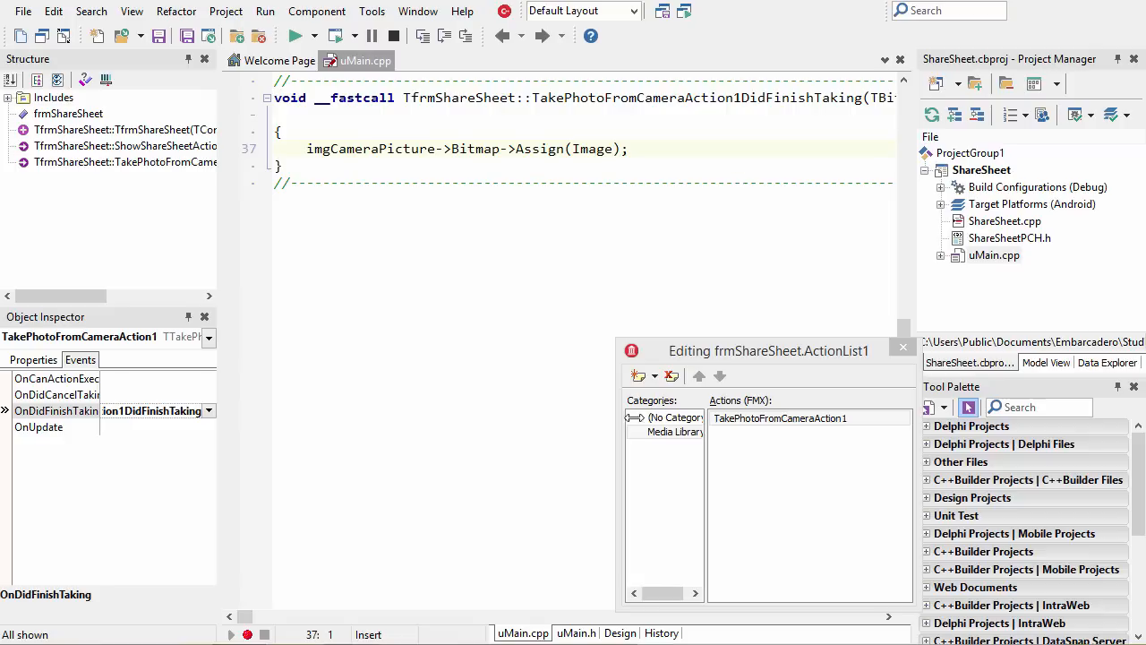
mouse_move(527, 416)
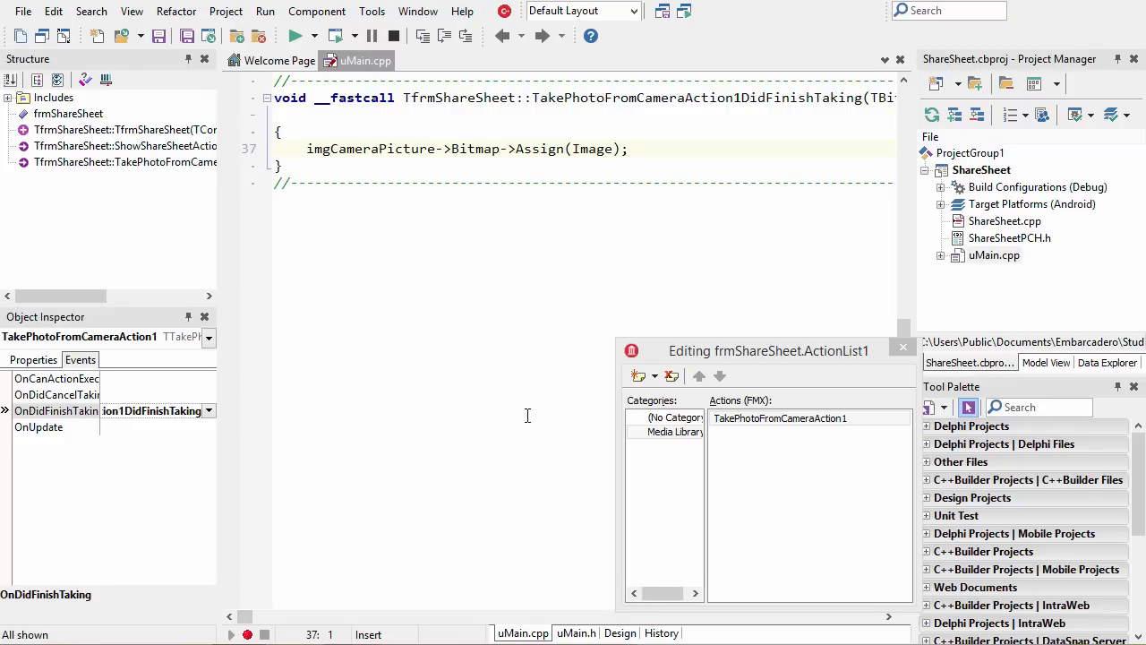
mouse_move(571, 591)
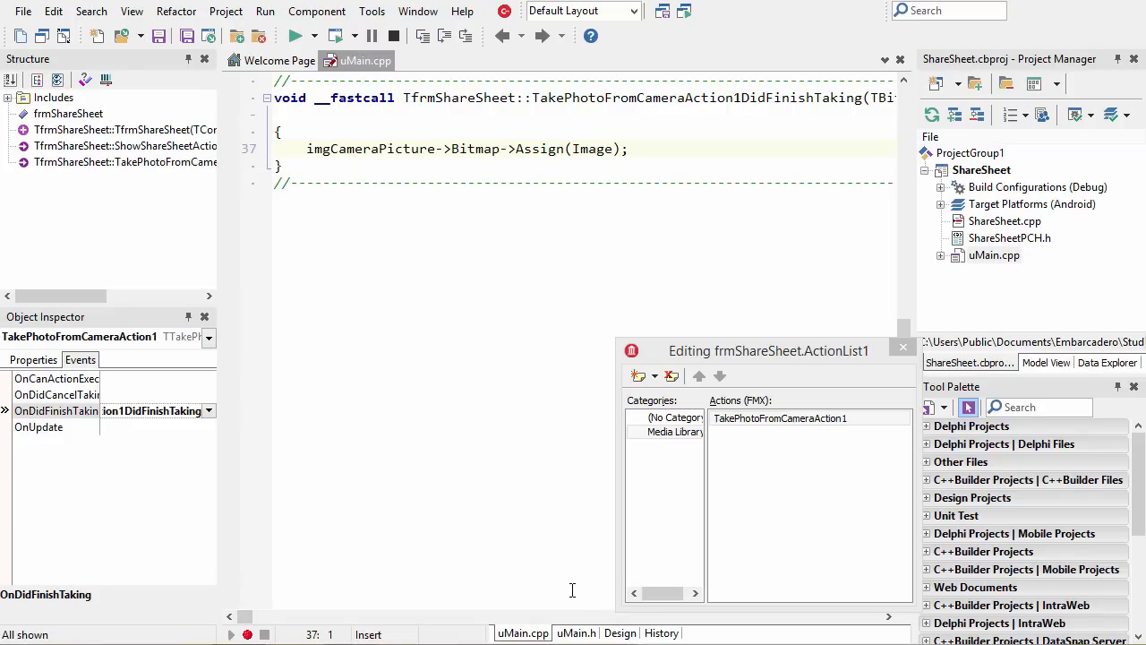
left_click(620, 632)
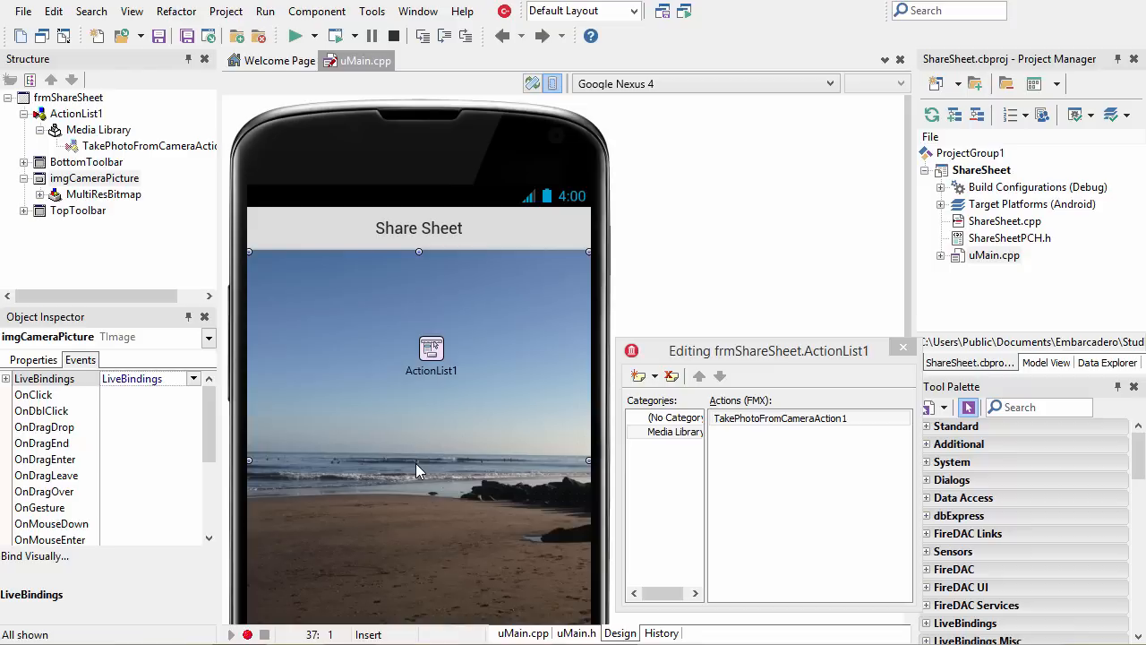
mouse_move(546, 462)
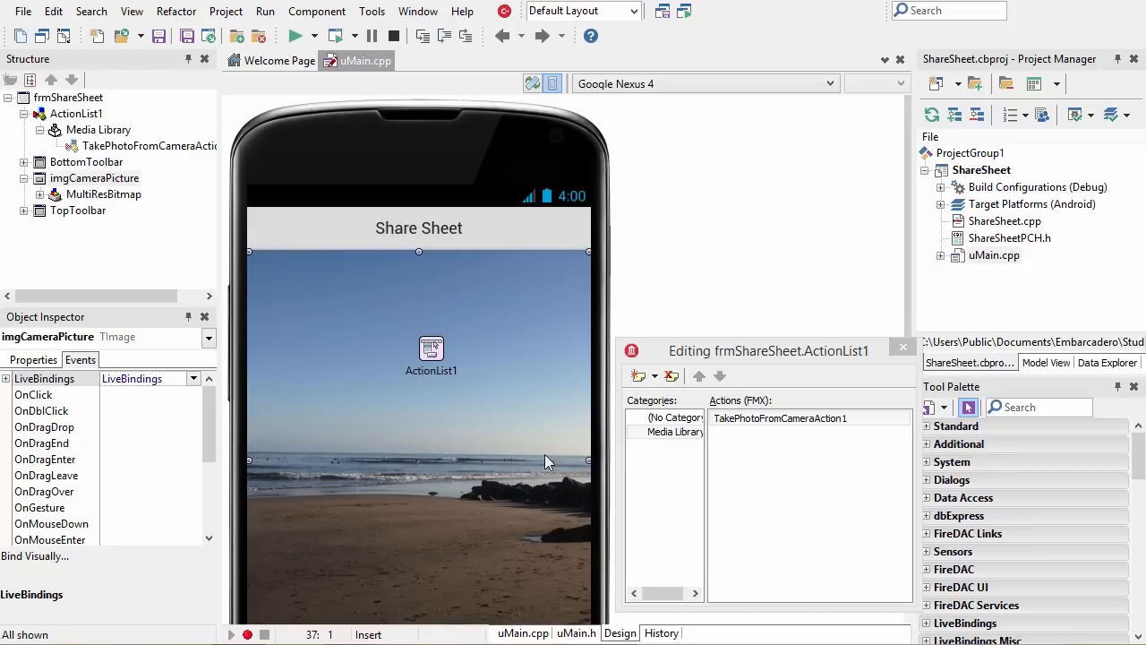
Add a TShowShareSheetAction standard action to ActionList1 beside the camera action
left_click(638, 376)
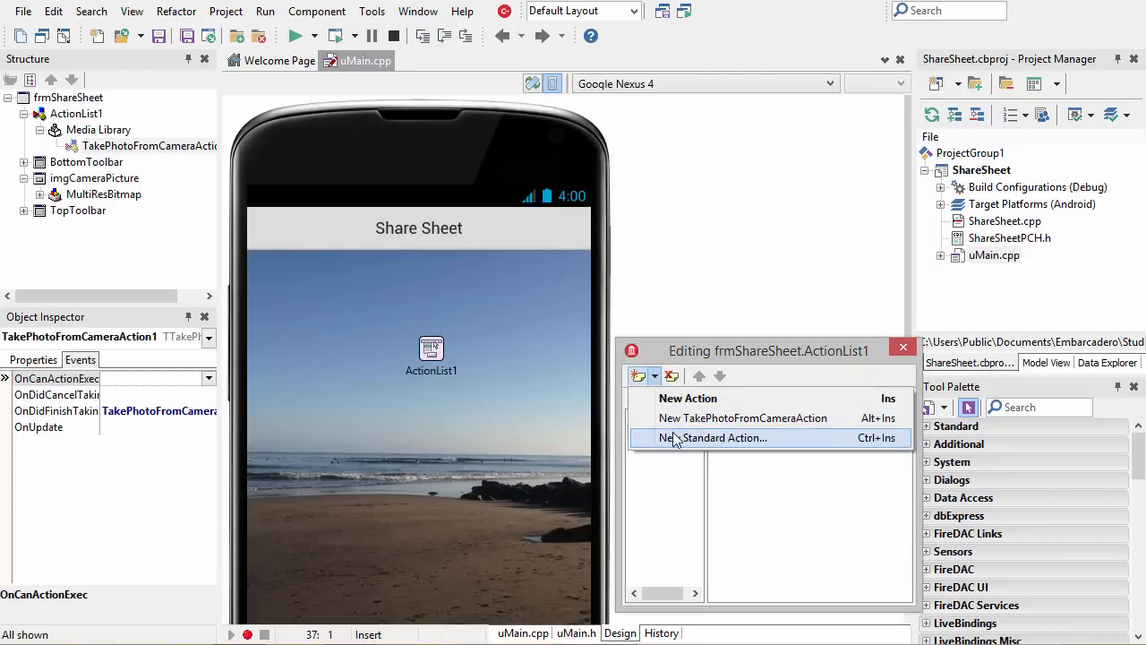
left_click(723, 437)
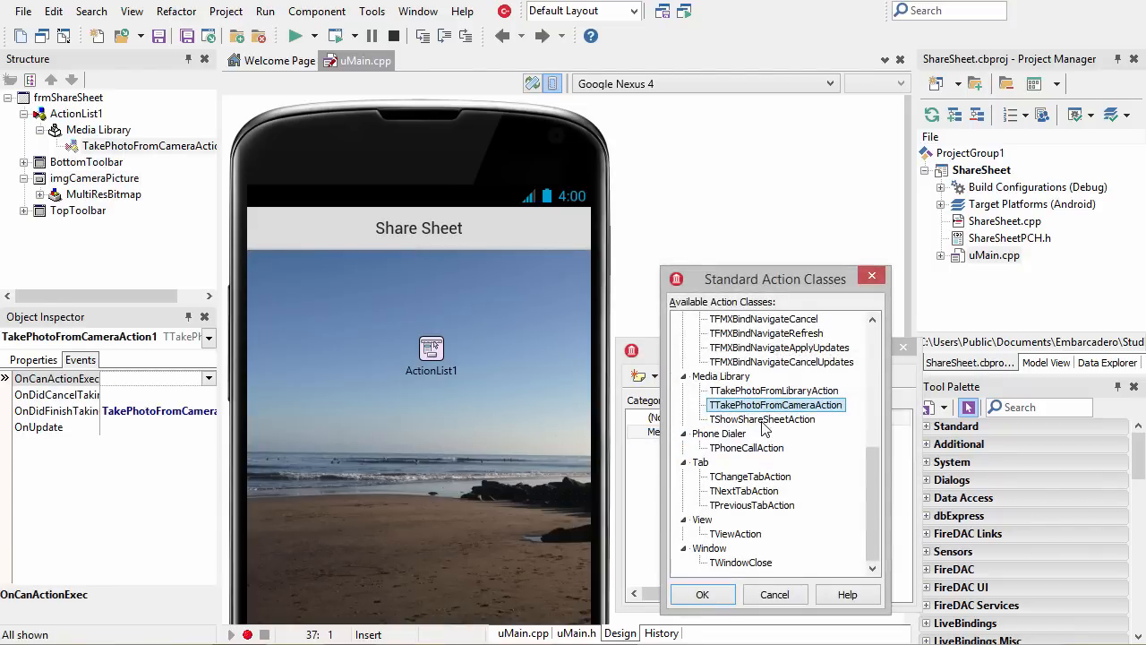
left_click(763, 419)
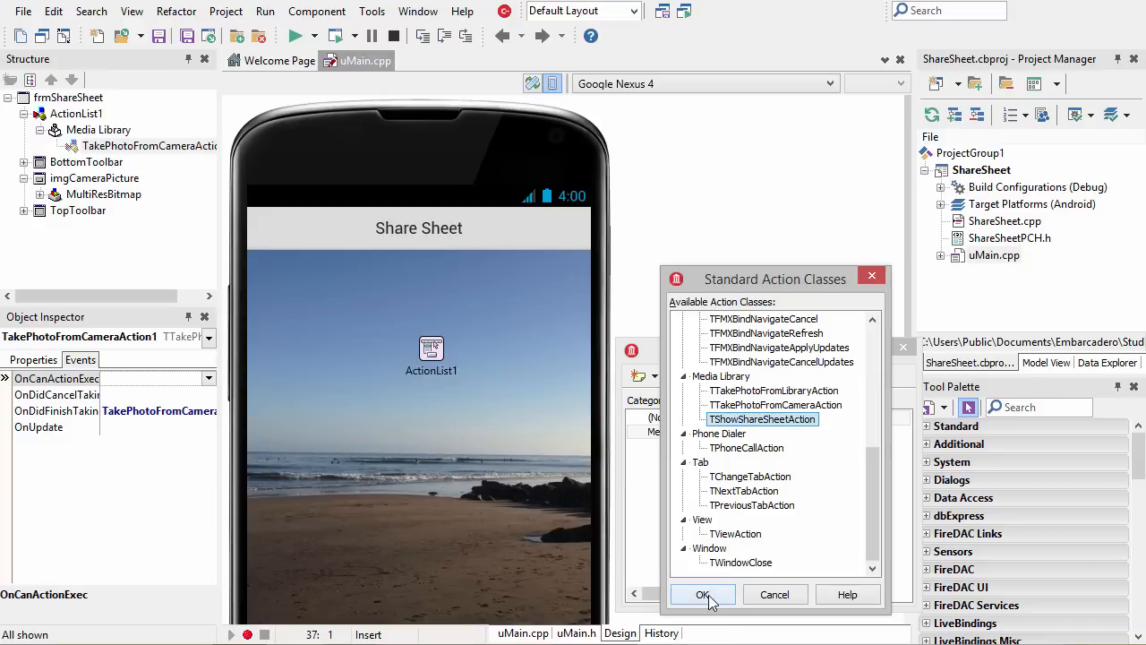
left_click(702, 595)
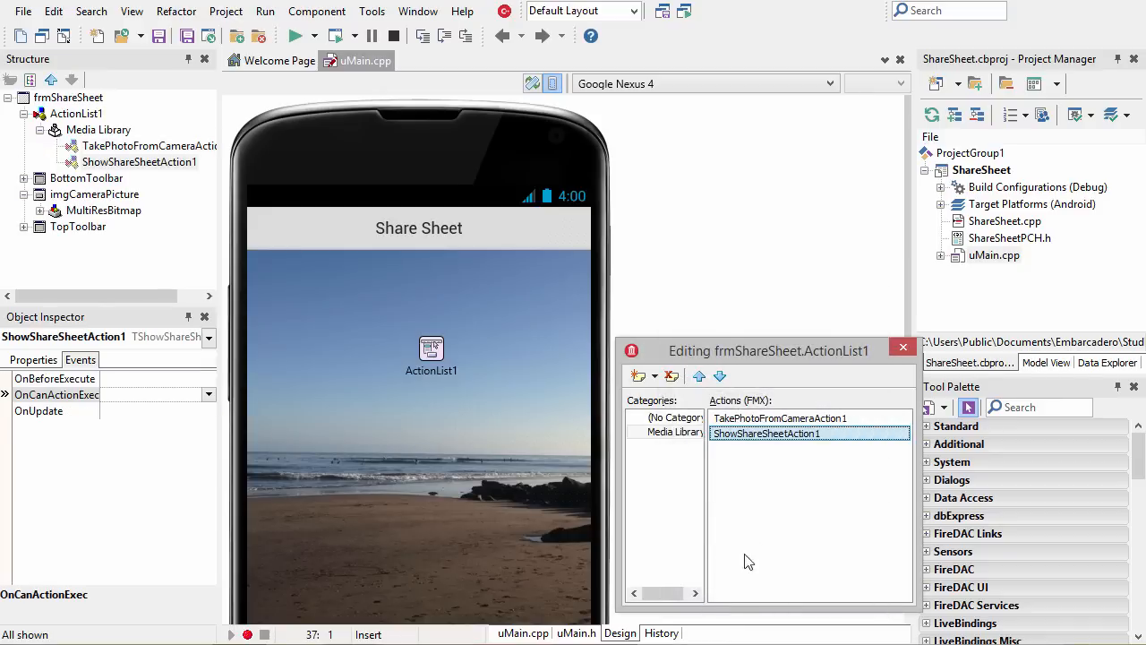
mouse_move(763, 512)
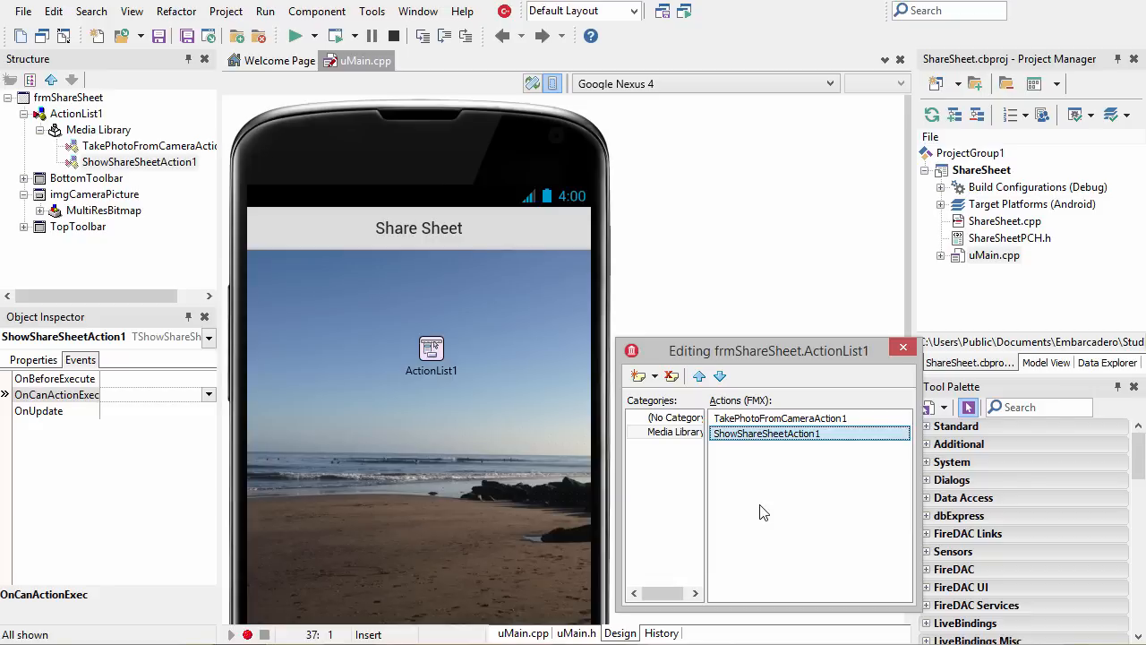
mouse_move(200, 369)
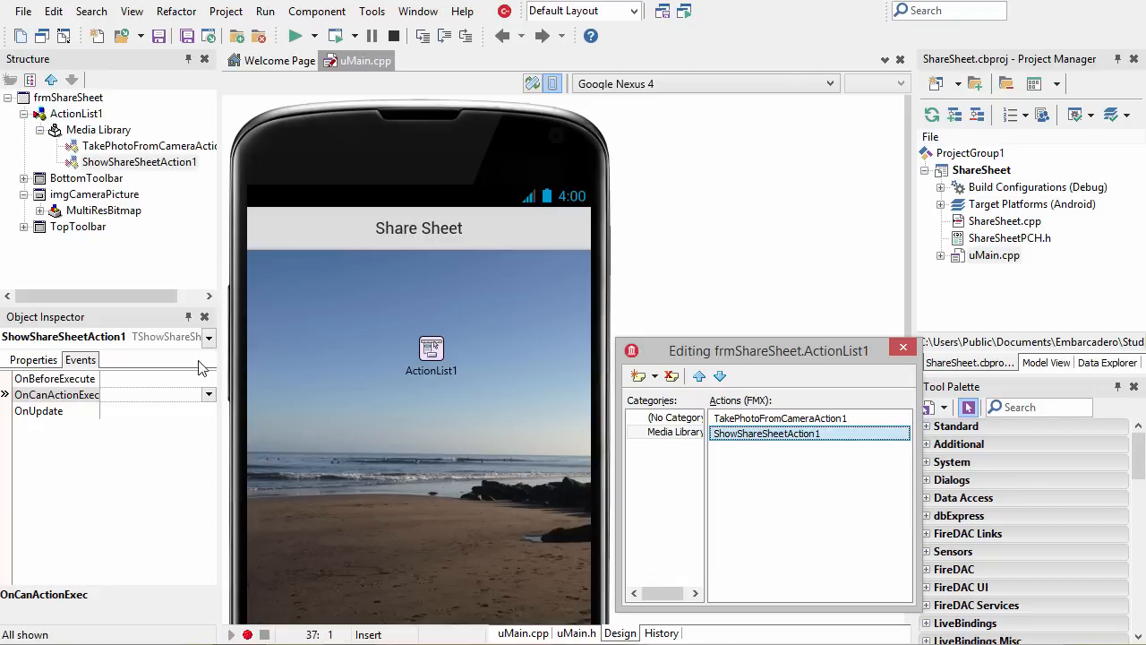
Create the OnBeforeExecute handler copying imgCameraPicture's bitmap into ShowShareSheetAction1
left_click(54, 378)
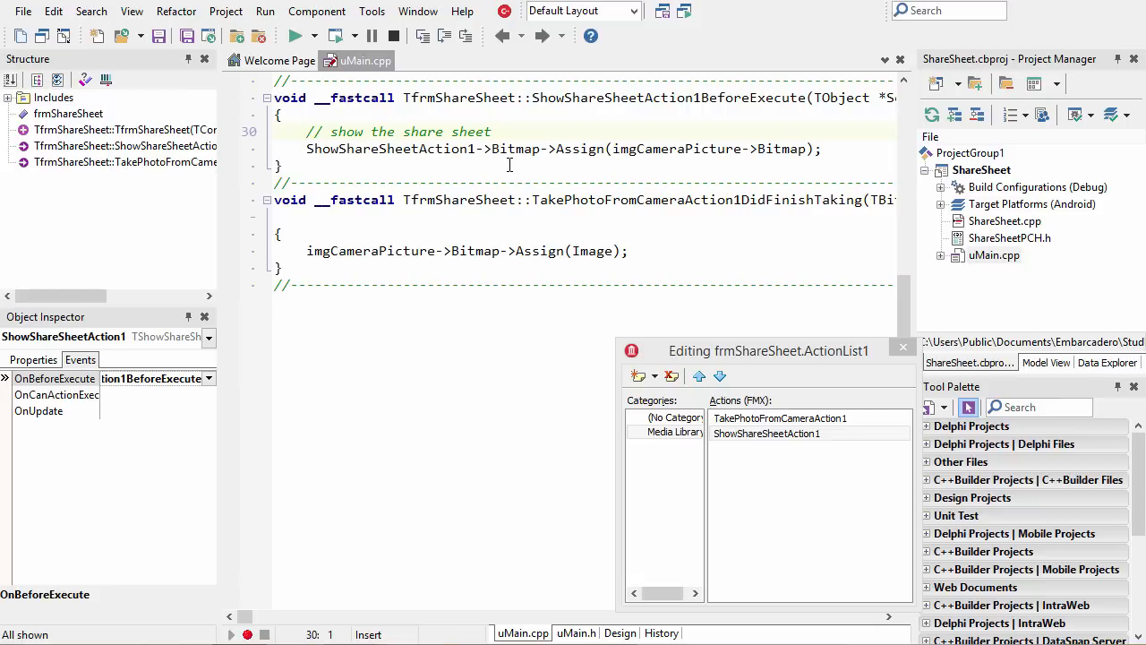
left_click(620, 634)
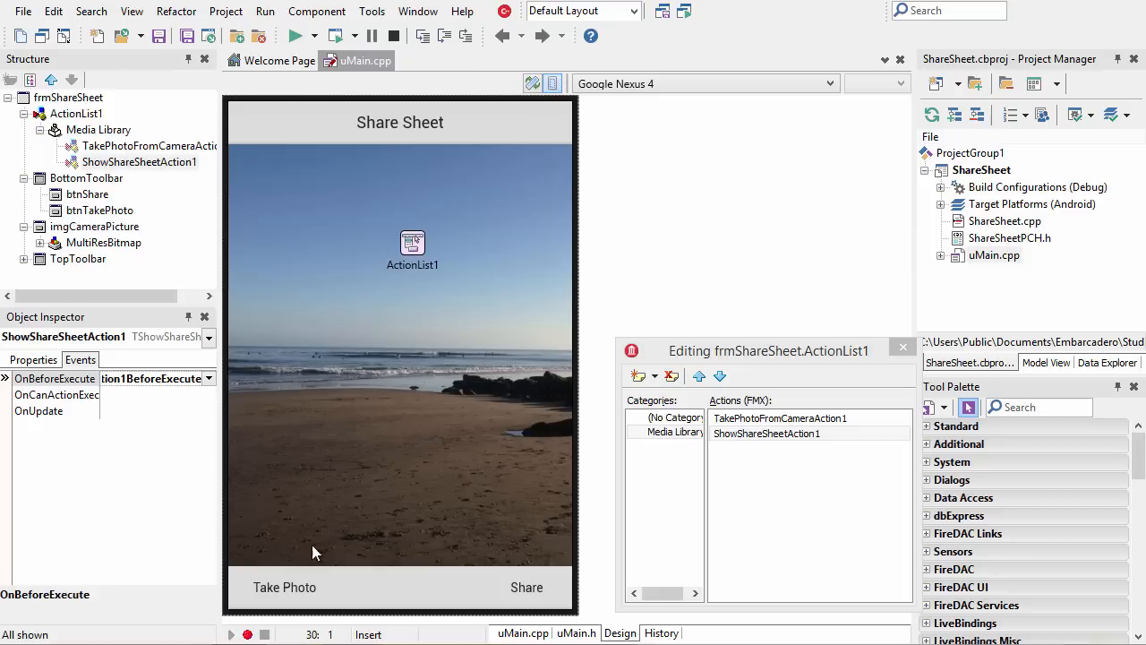
Set btnTakePhoto's Action to TakePhotoFromCameraAction1 and btnShare's Action to ShowShareSheetAction1
left_click(283, 588)
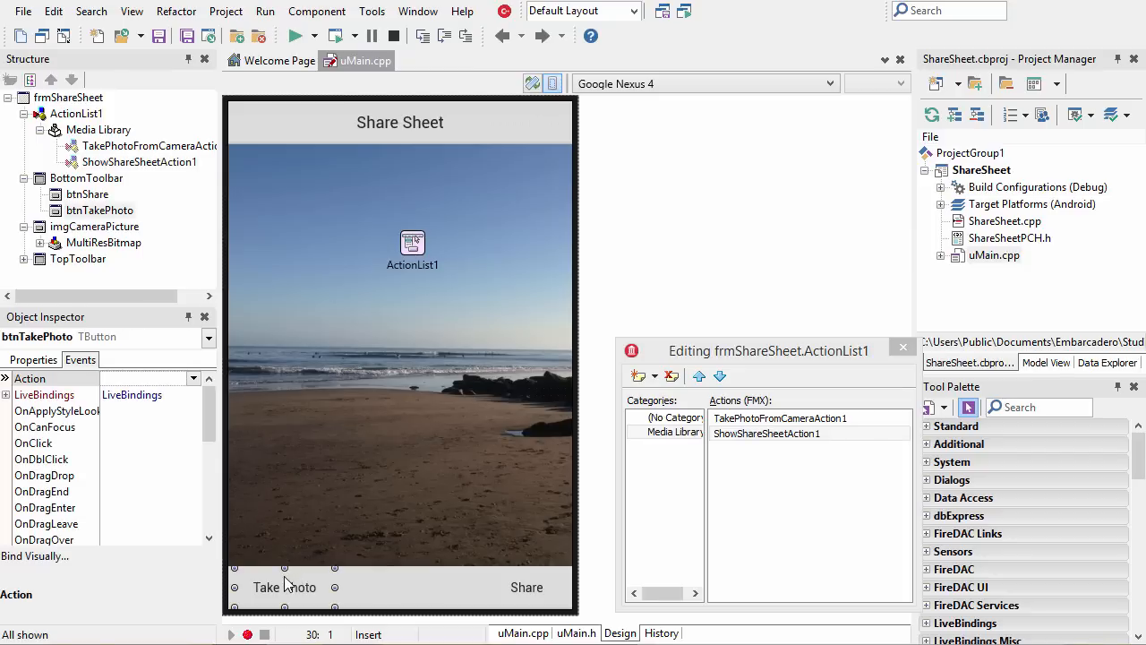
left_click(206, 377)
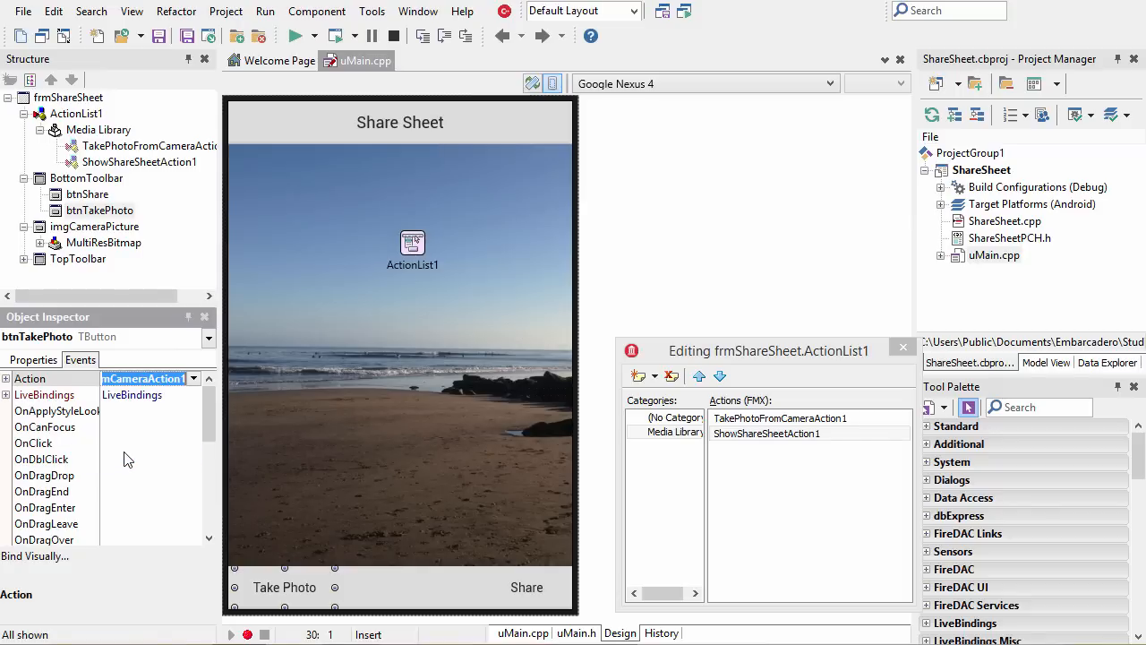
mouse_move(251, 499)
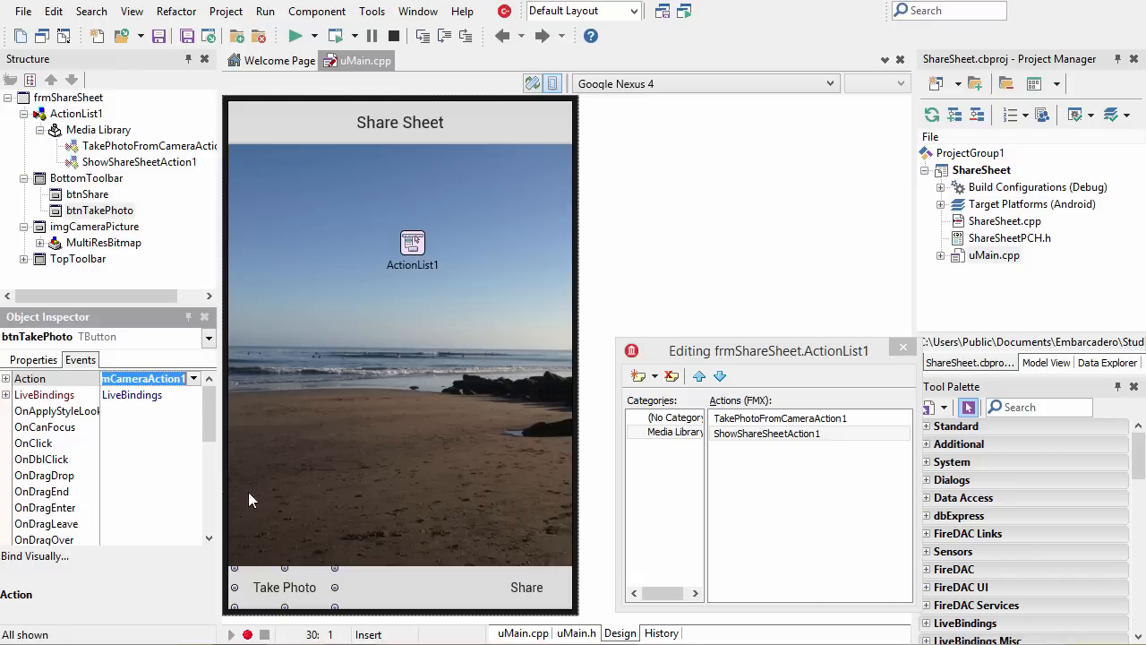
left_click(526, 588)
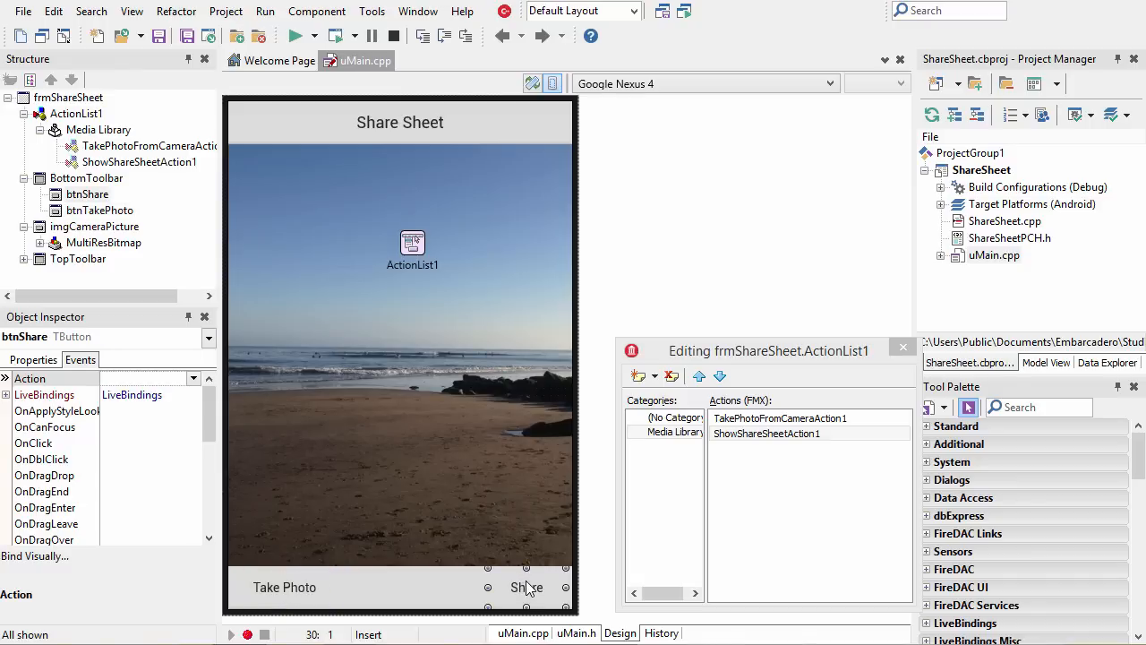
left_click(194, 376)
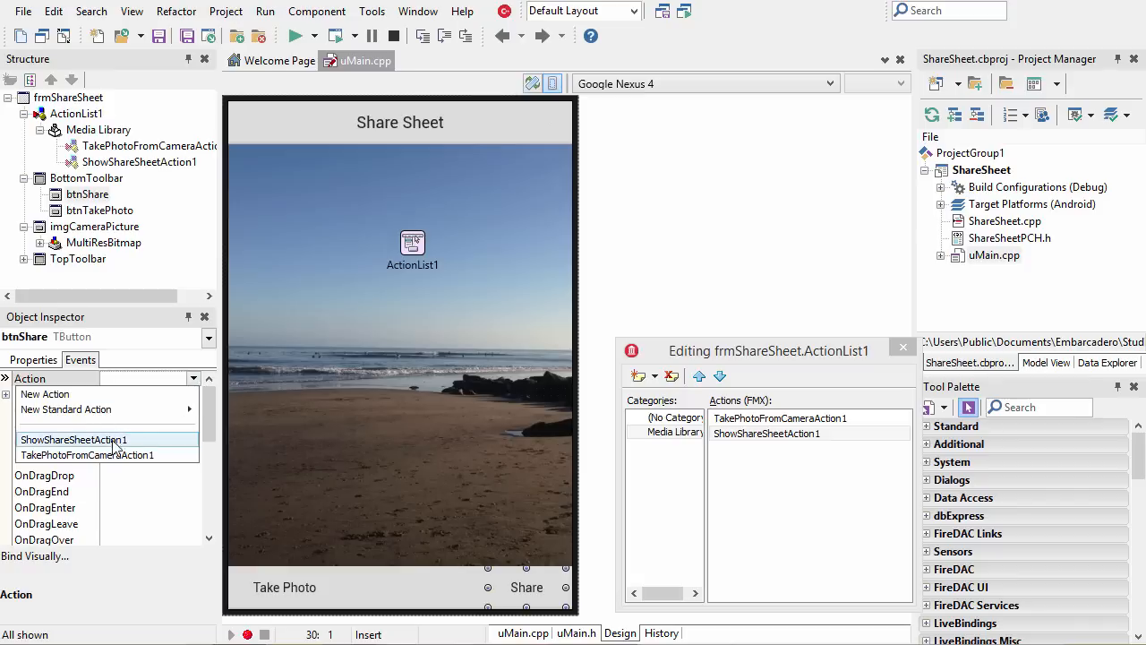
left_click(86, 455)
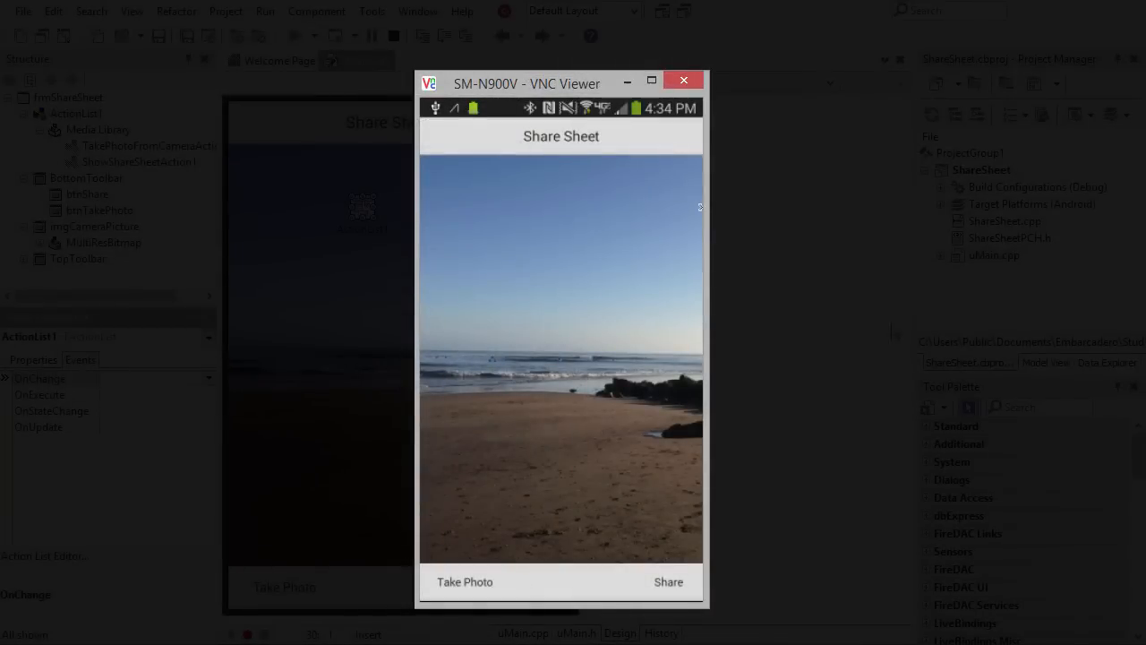
mouse_move(822, 287)
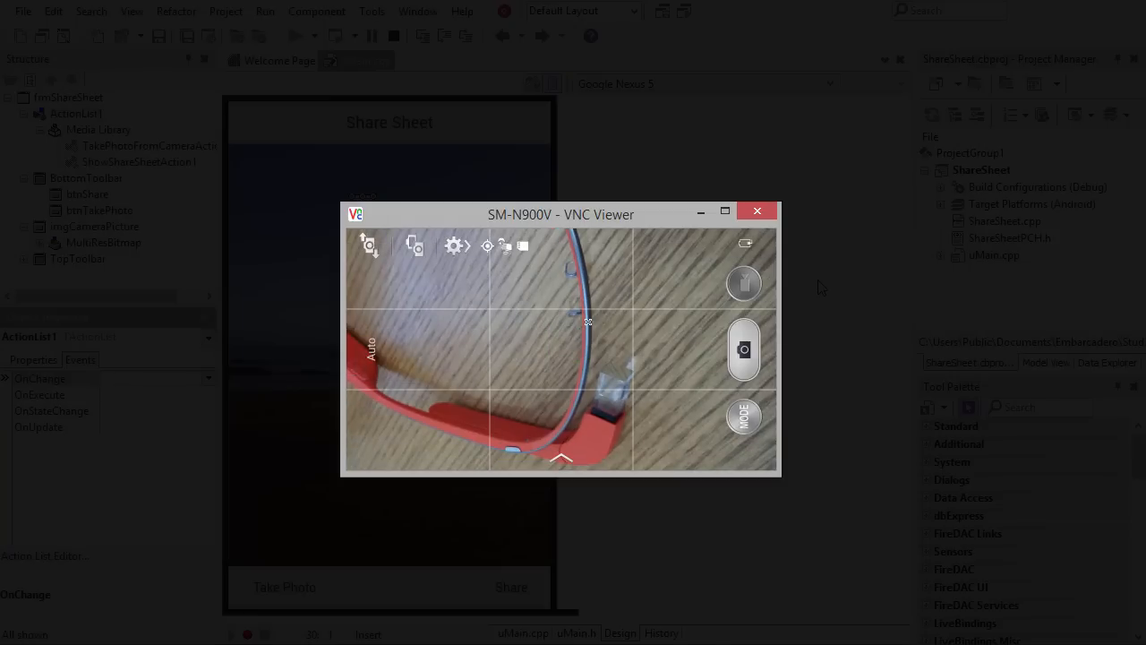
Shoot and save a photo of the red glasses on Android, then bring up the share chooser
left_click(744, 349)
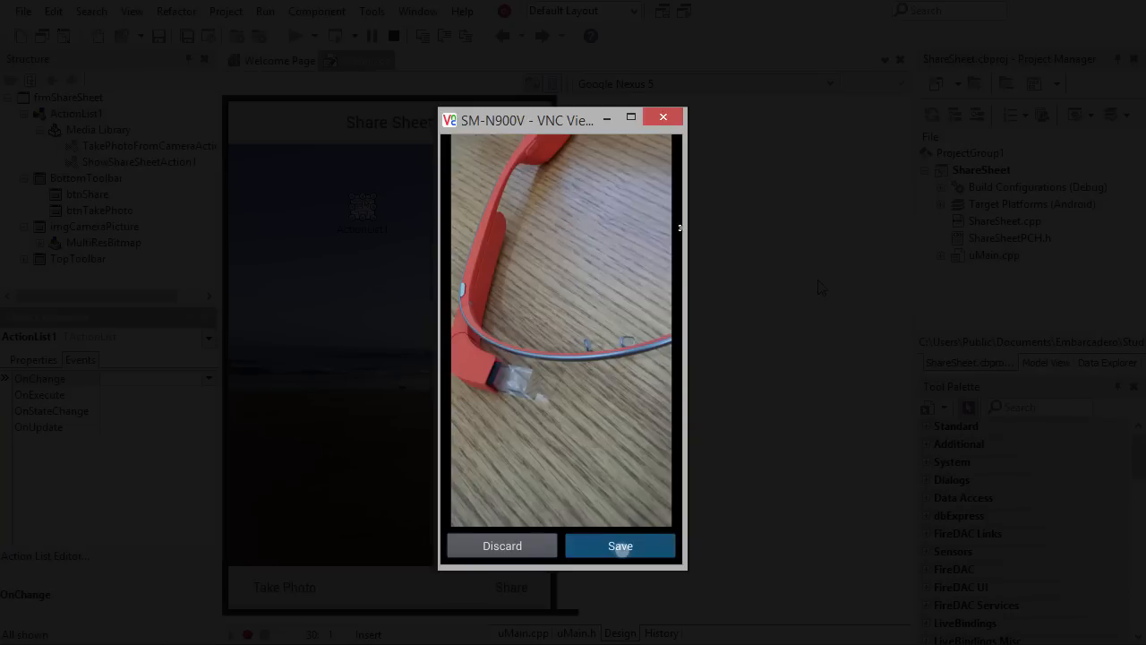
left_click(620, 544)
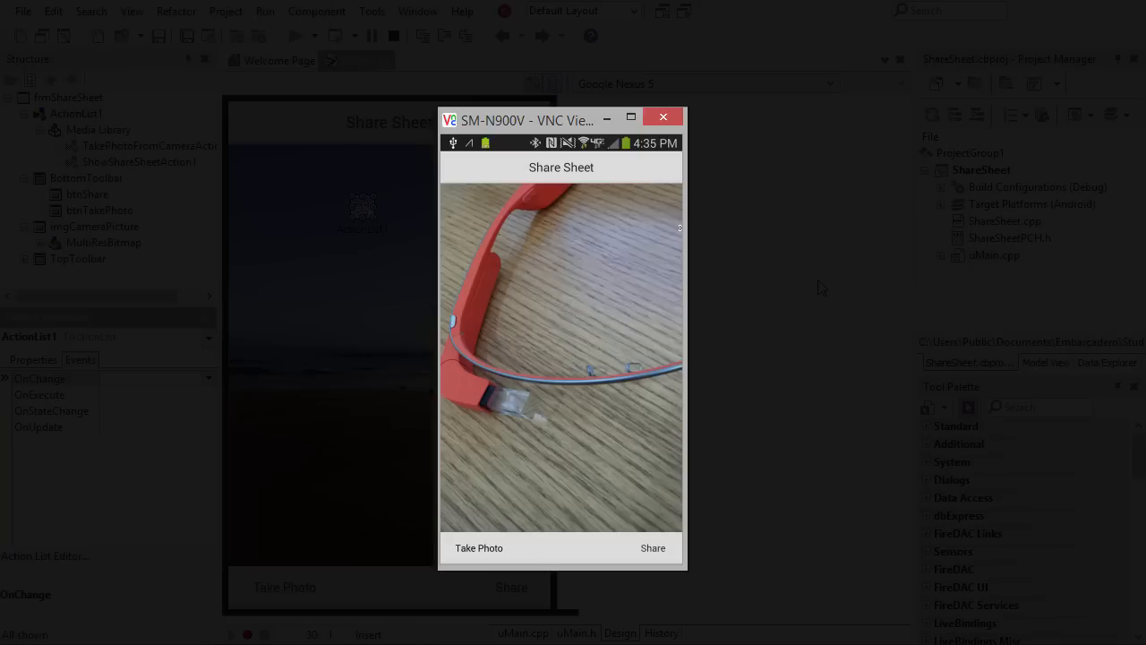
left_click(652, 549)
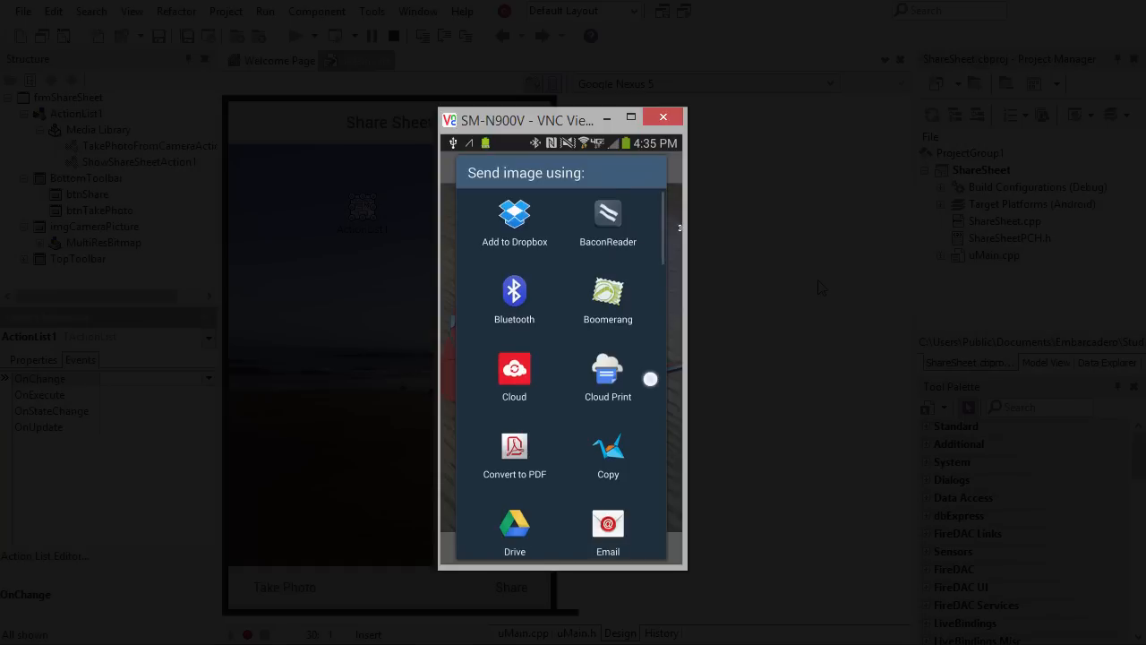
Scroll the 'Send image using' chooser down to the end of its app list
scroll("down", 3)
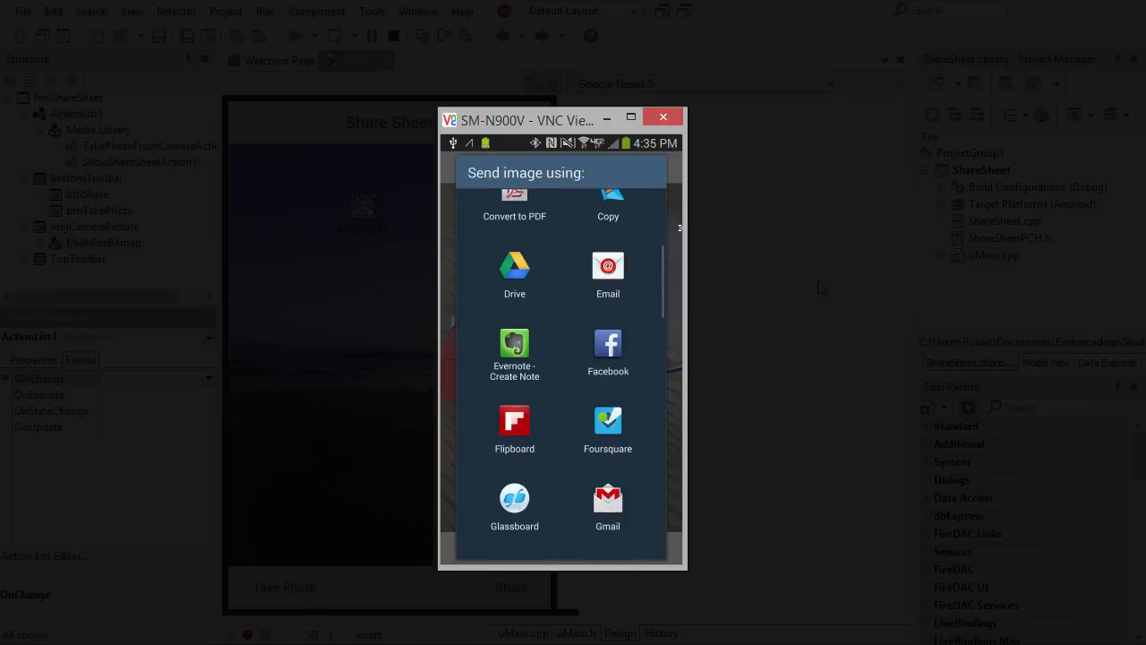
scroll("down", 3)
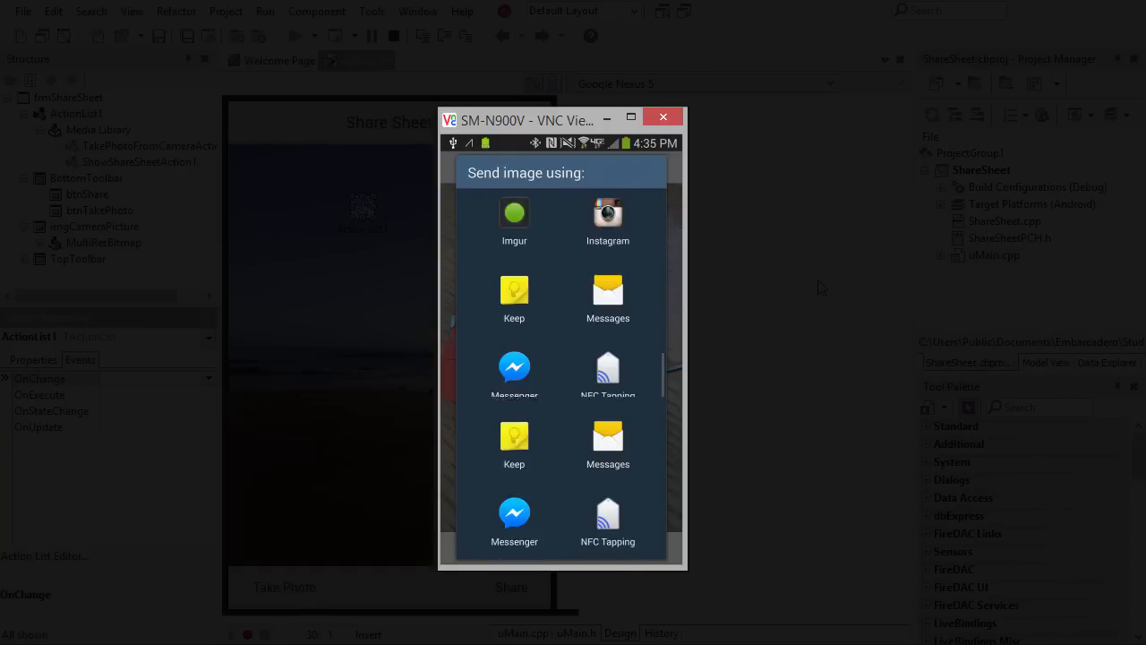
scroll("down", 3)
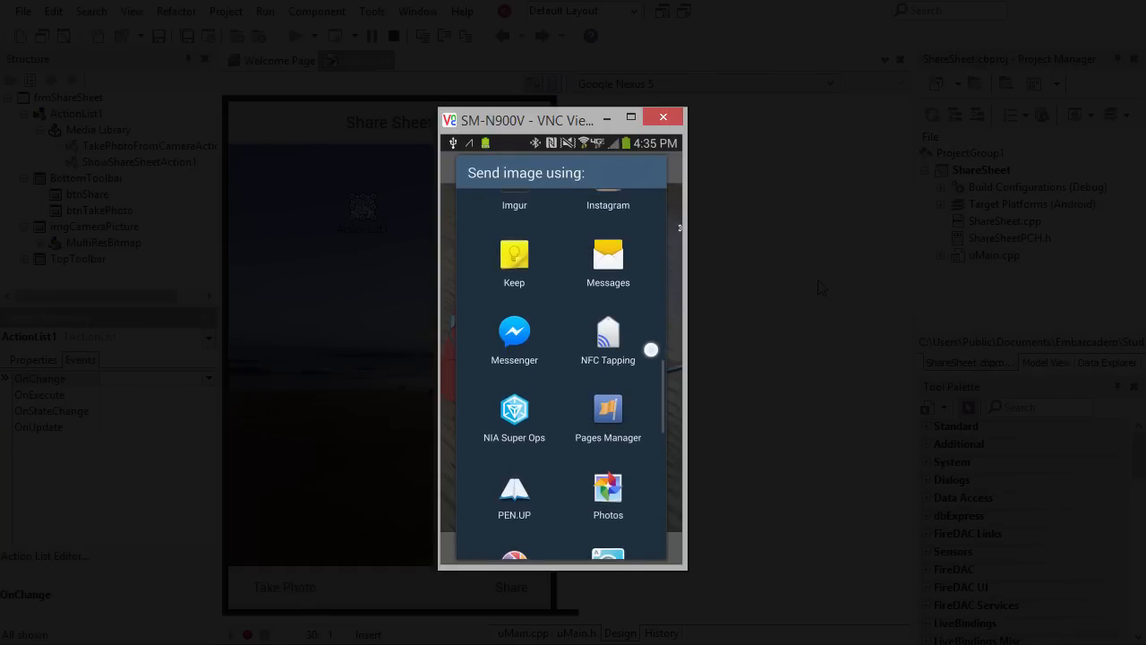
scroll("down", 3)
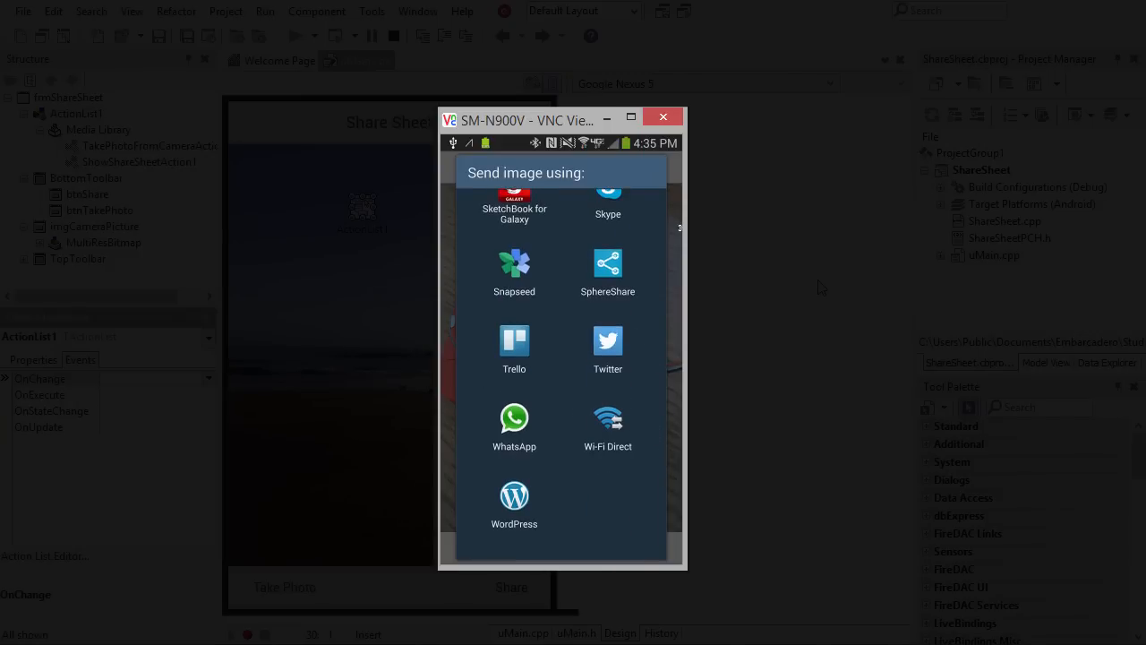
Pick Twitter, finish the Edit photo screen, and land in the tweet composer with the photo attached
left_click(607, 344)
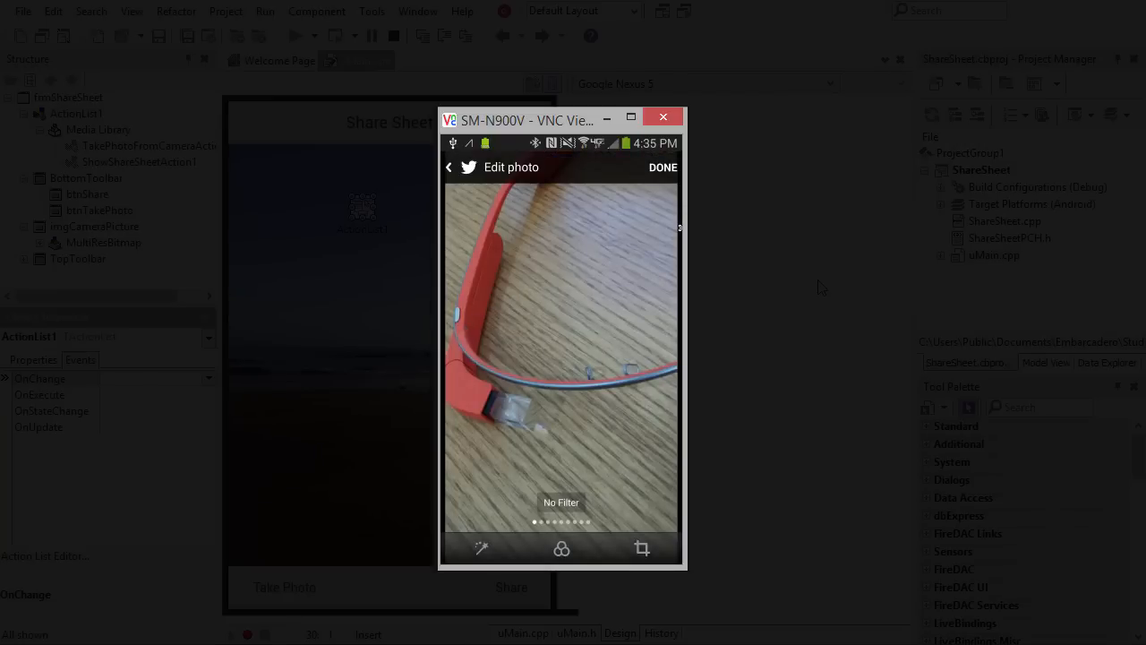
left_click(663, 169)
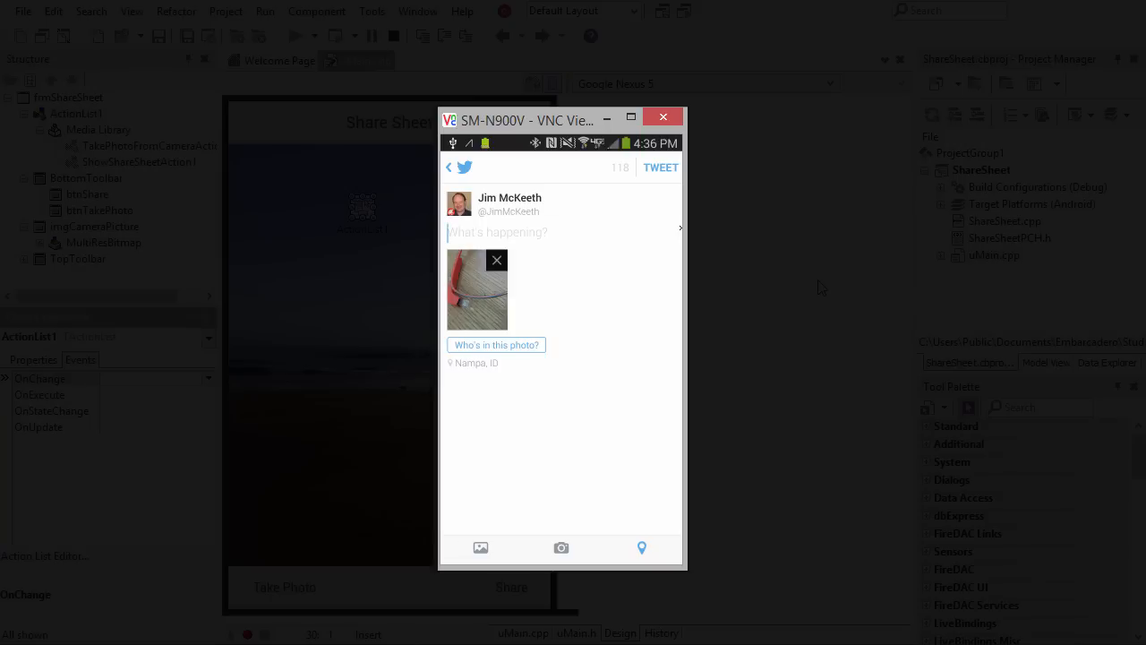
left_click(663, 118)
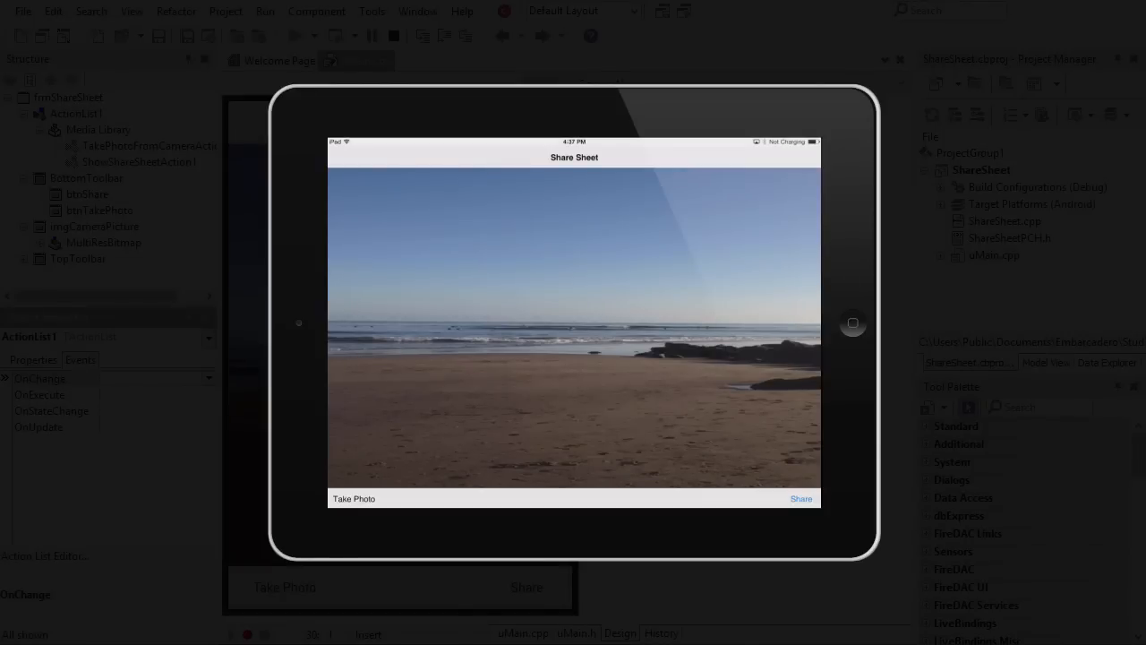
Capture and use a photo of the red glasses on iPad, then bring up the iOS share sheet
left_click(355, 498)
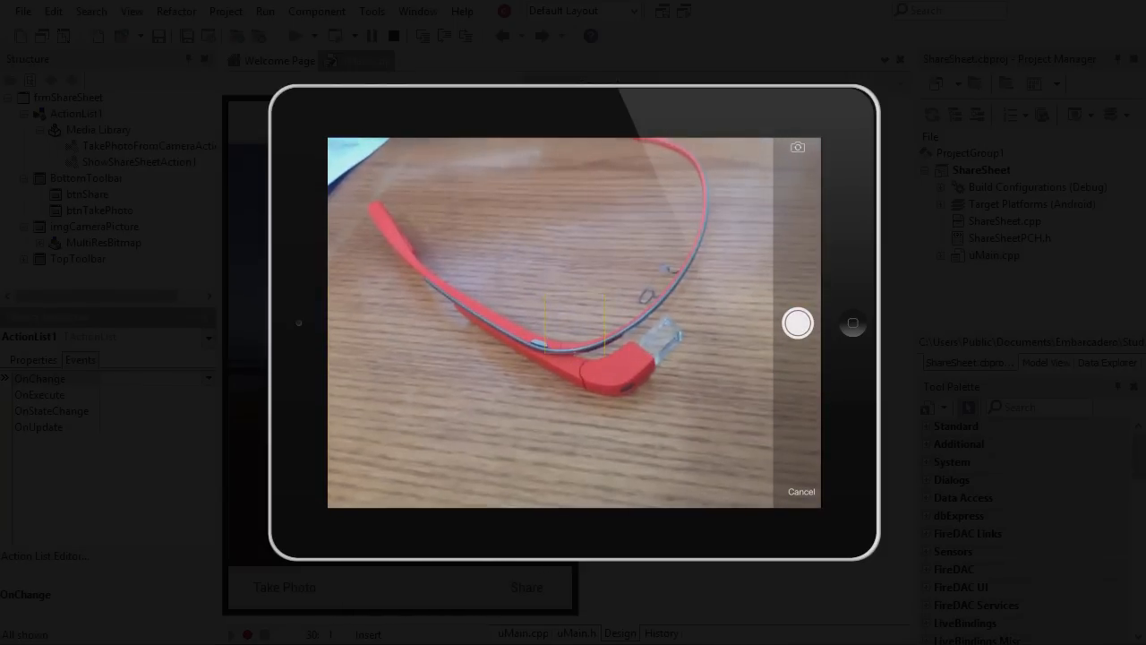
left_click(797, 323)
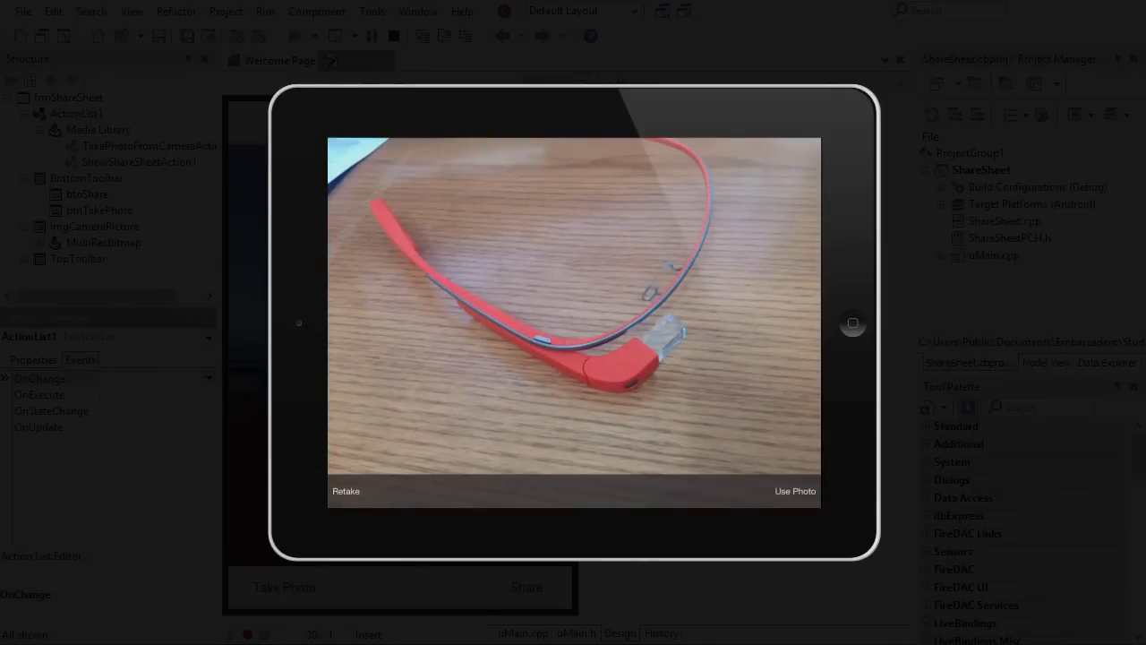
left_click(796, 491)
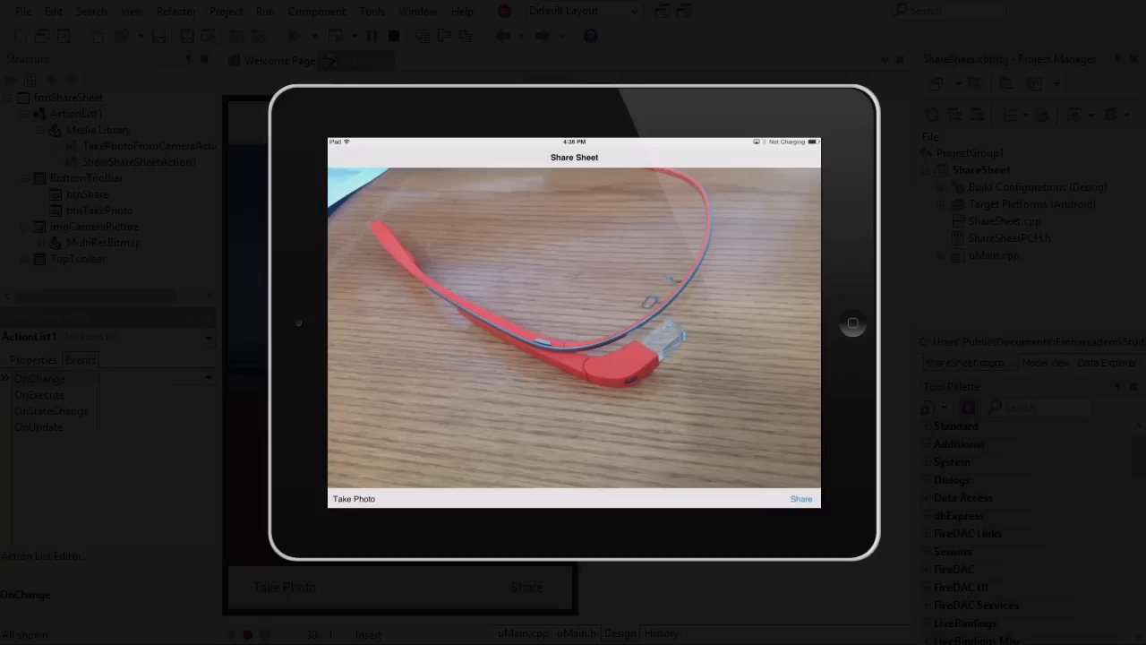
left_click(800, 498)
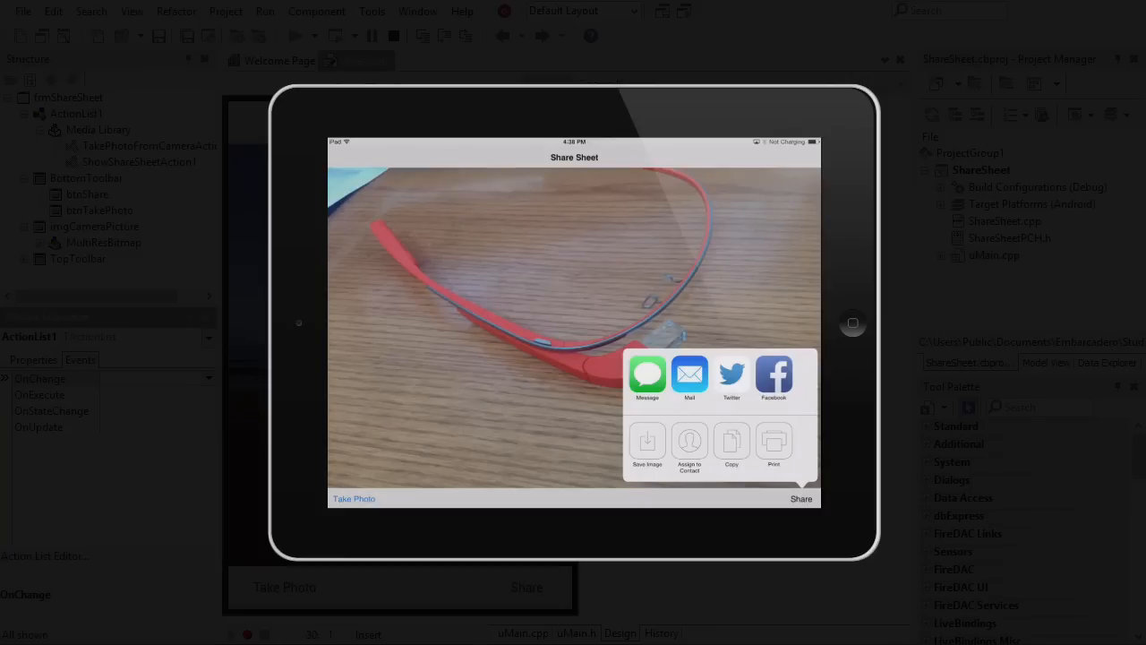
Pick Twitter from the iPad share sheet to compose a tweet with the glasses photo
left_click(731, 374)
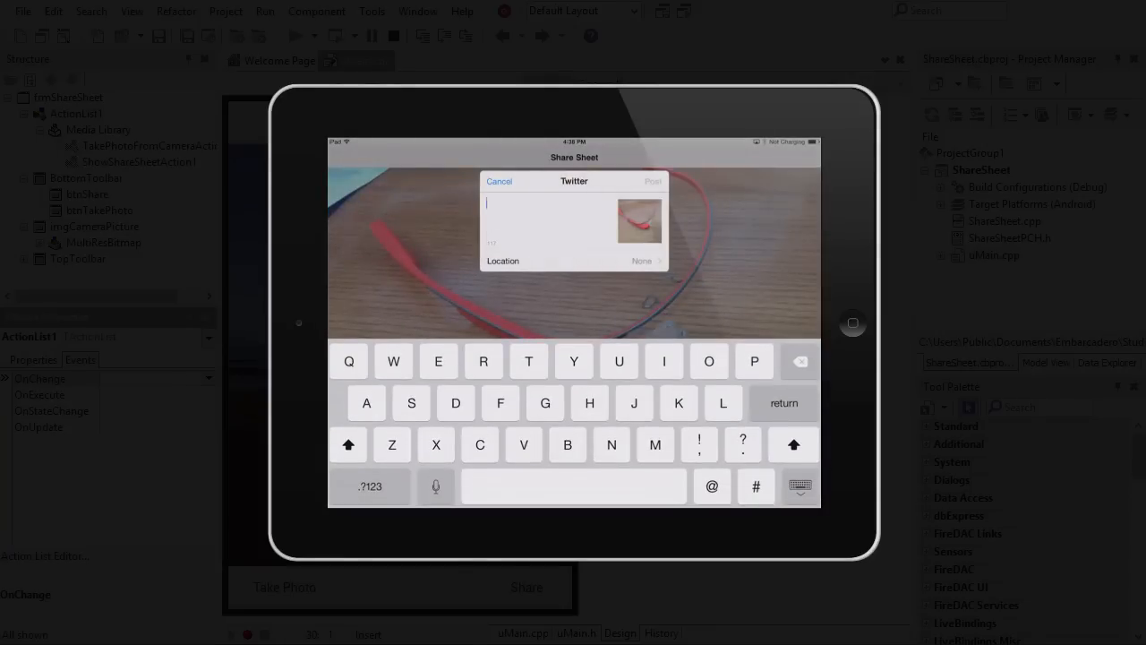